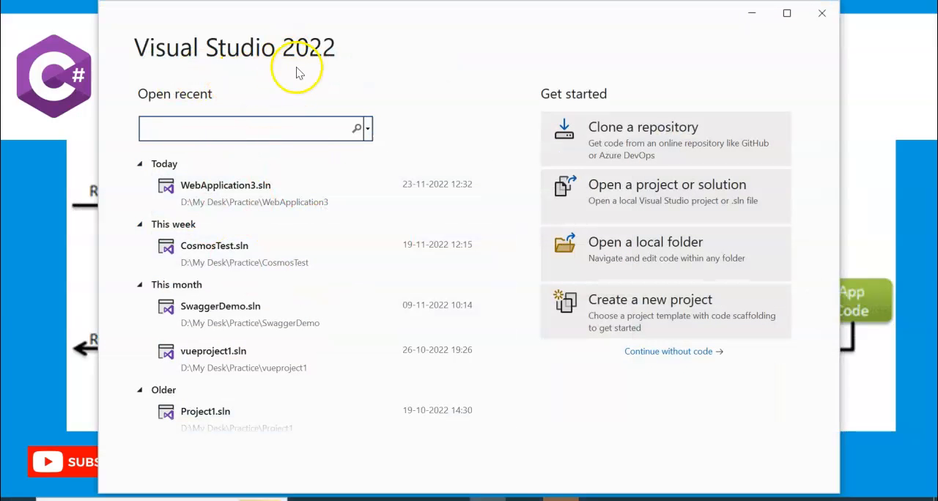
Create a new ASP.NET Core Web API project named MiddleWareDemo in the Practice folder.
{"action": "left_click", "coordinate": [649, 299]}
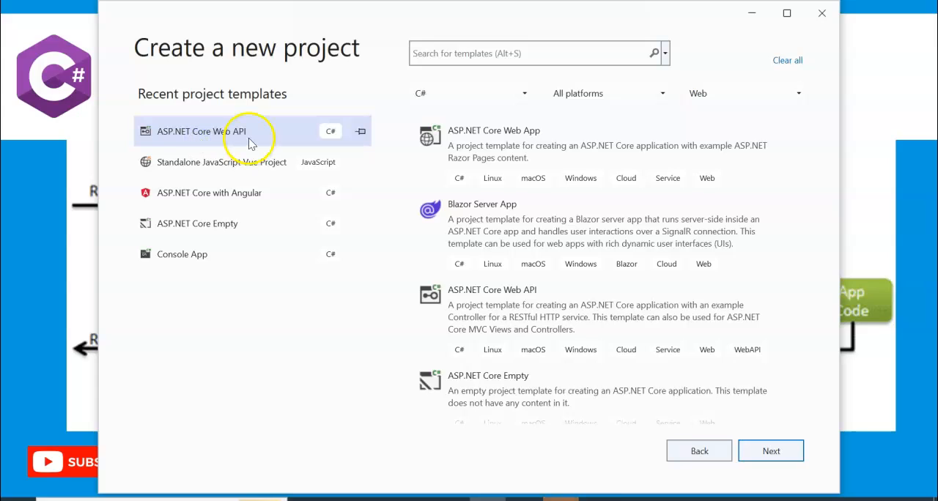
{"action": "left_click", "coordinate": [771, 451]}
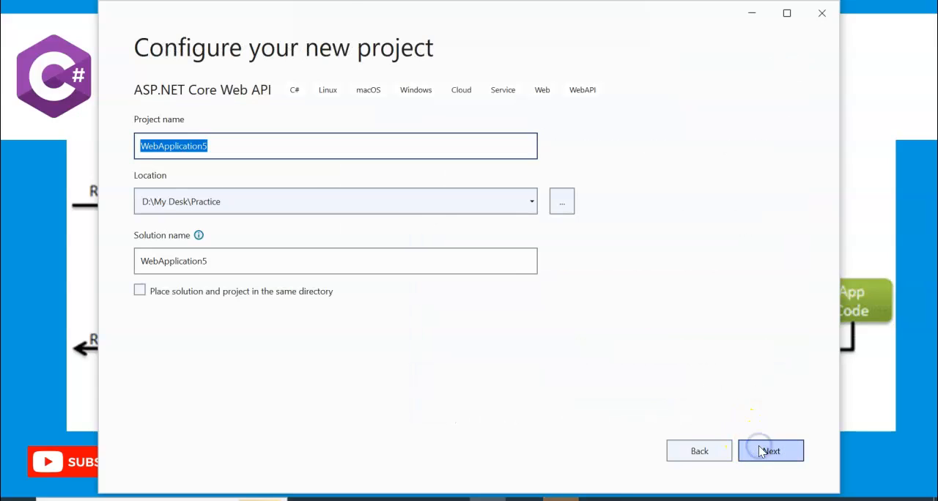
{"action": "type", "text": "MiddleWareDemo"}
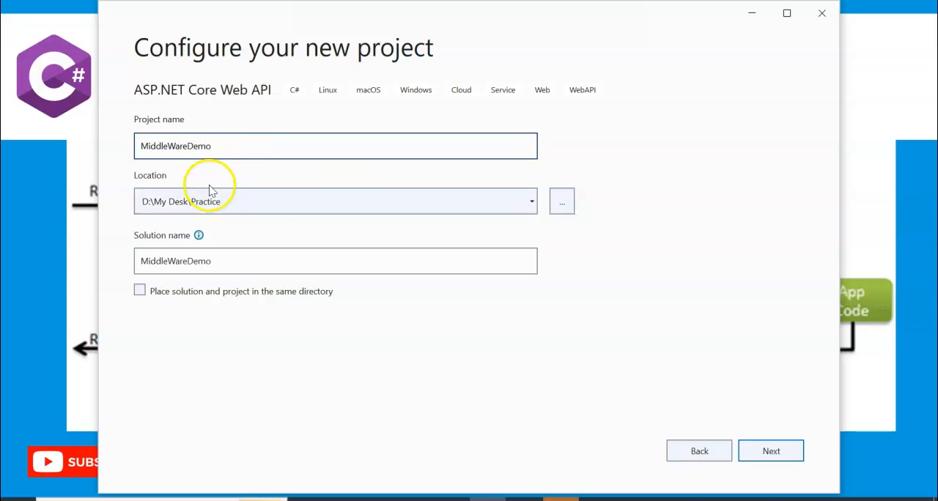
{"action": "left_click", "coordinate": [770, 451]}
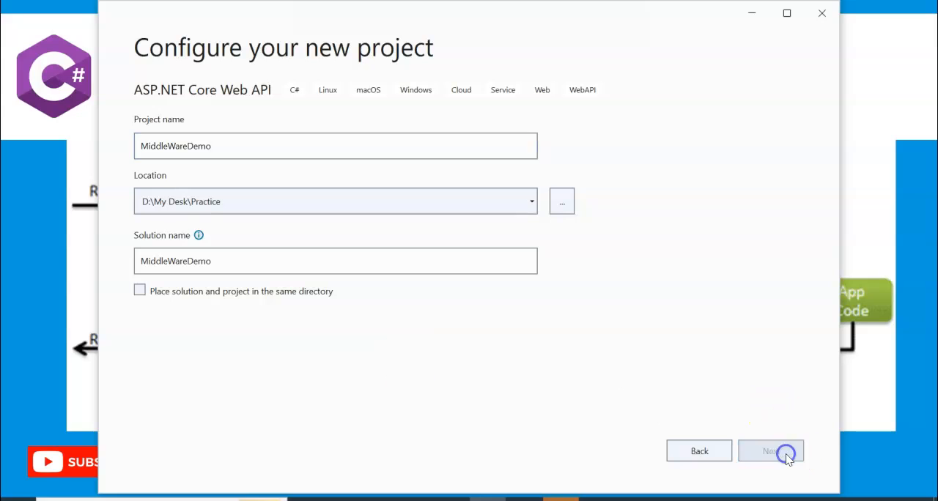
Keep .NET 6.0, turn off Configure for HTTPS, and create the MiddleWareDemo project.
{"action": "left_click", "coordinate": [771, 451]}
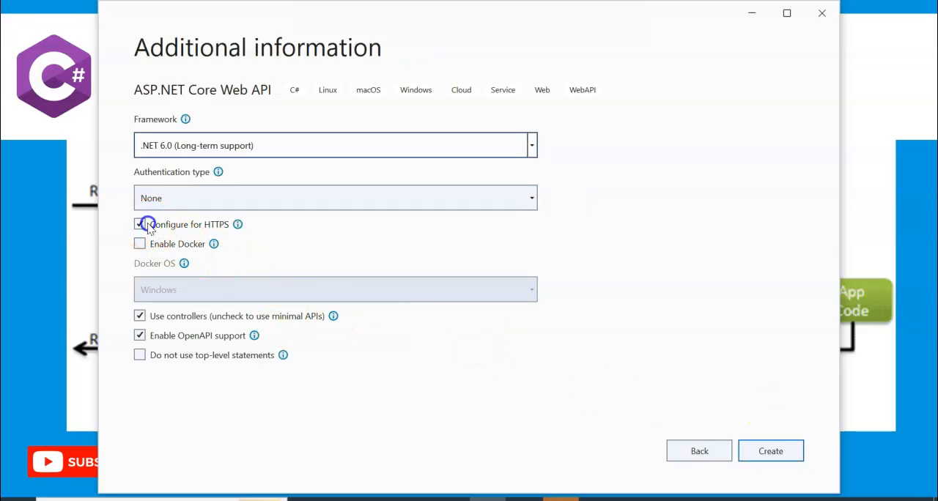
{"action": "left_click", "coordinate": [141, 224]}
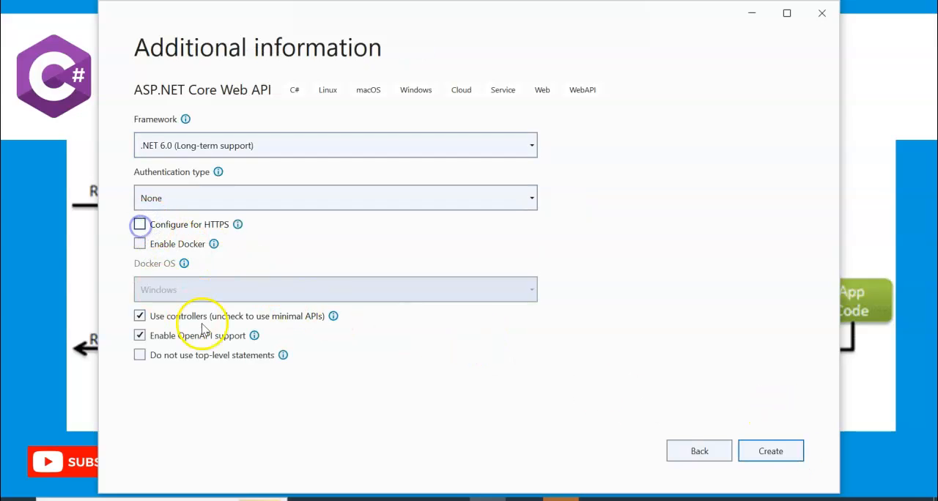
{"action": "mouse_move", "coordinate": [328, 453]}
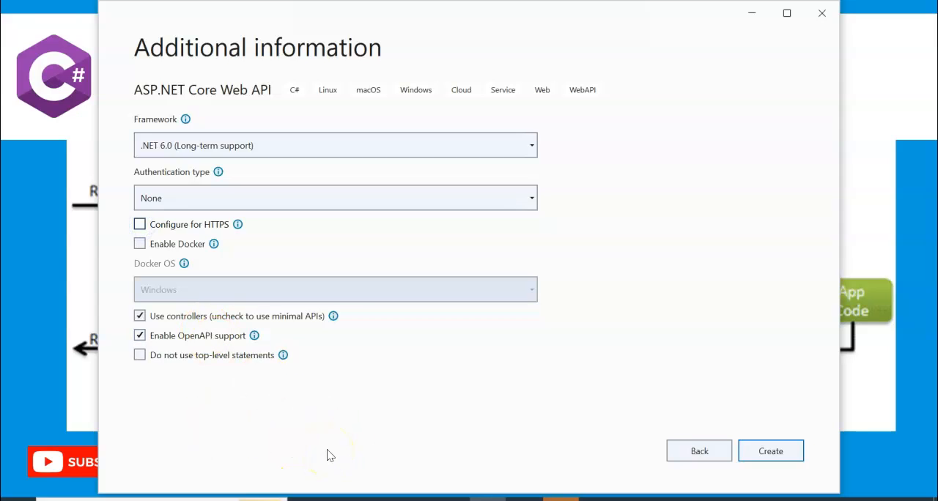
{"action": "mouse_move", "coordinate": [234, 352]}
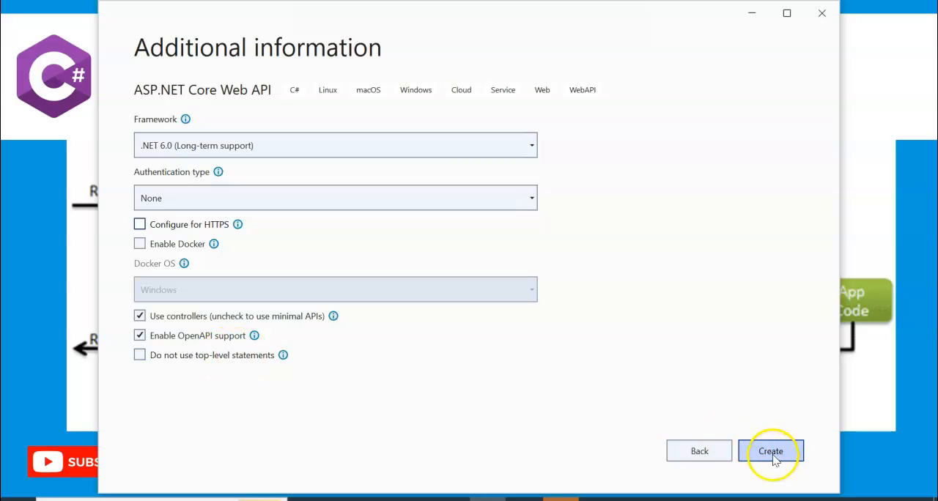
{"action": "left_click", "coordinate": [771, 451]}
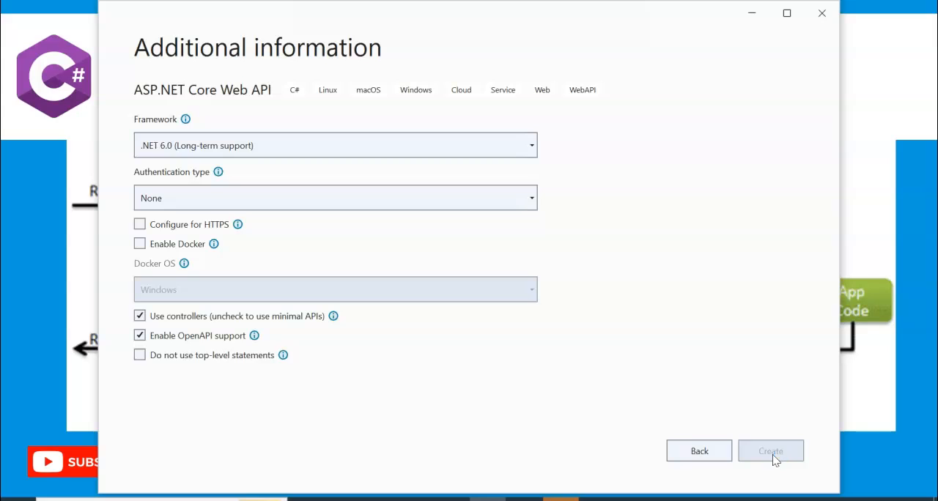
{"action": "left_click", "coordinate": [771, 452]}
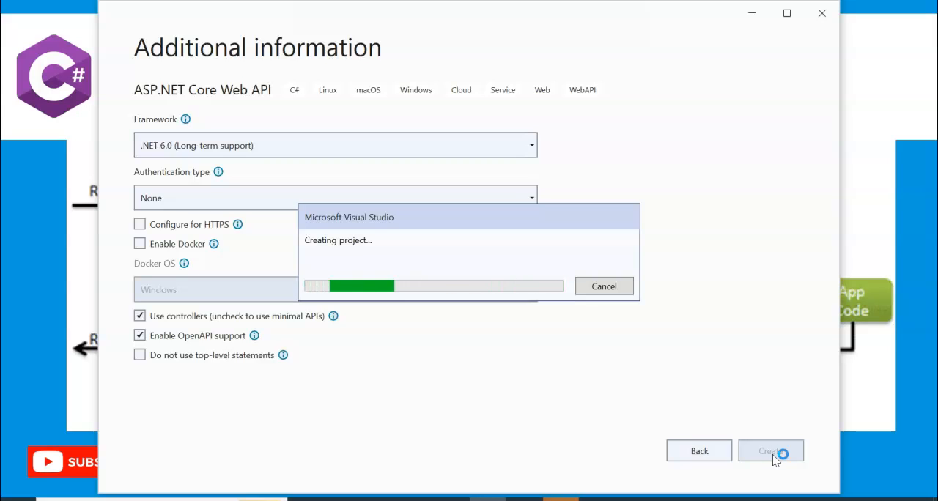
{"action": "left_click", "coordinate": [770, 451]}
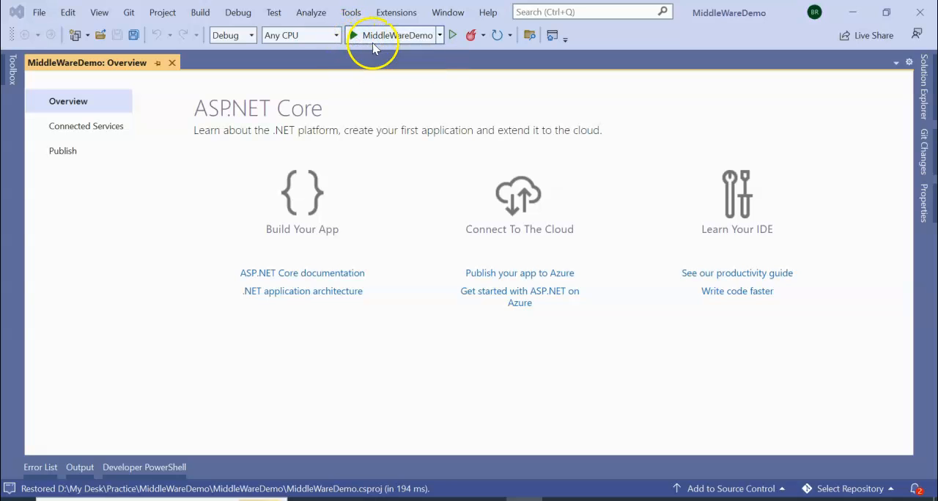
{"action": "left_click", "coordinate": [355, 35]}
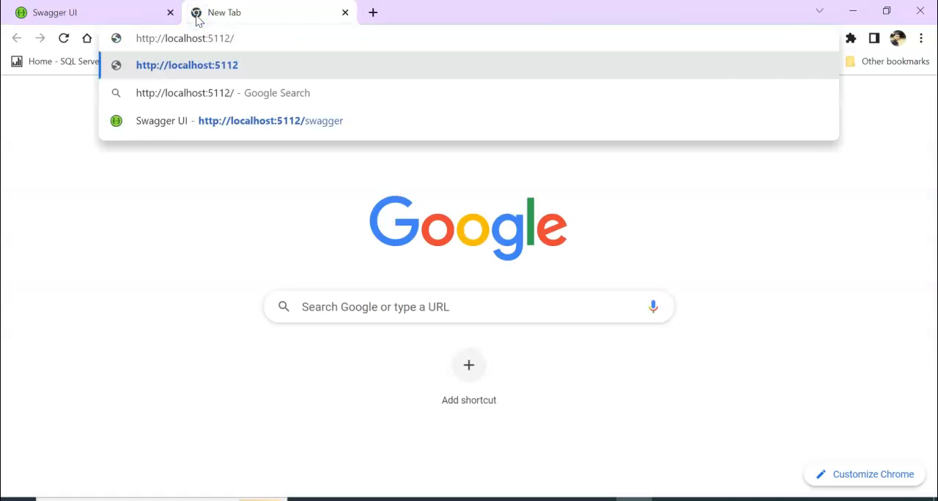
{"action": "left_click", "coordinate": [188, 64]}
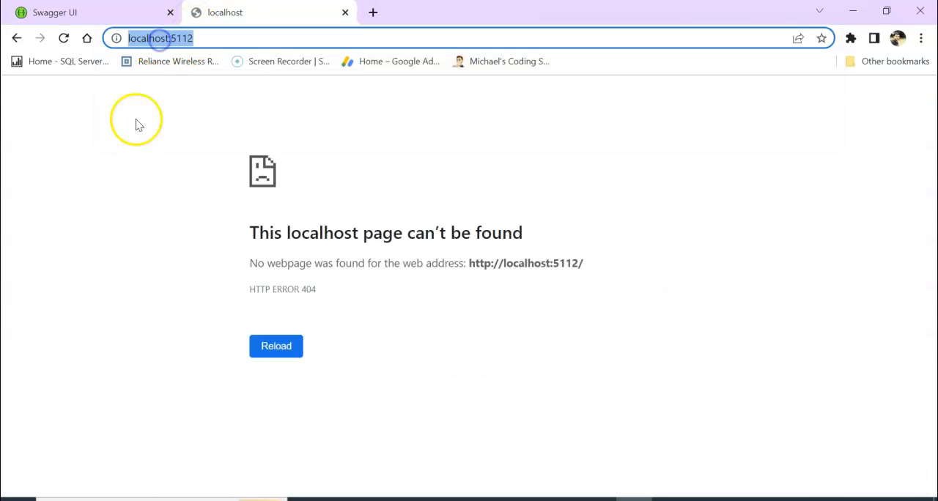
{"action": "left_click", "coordinate": [88, 12]}
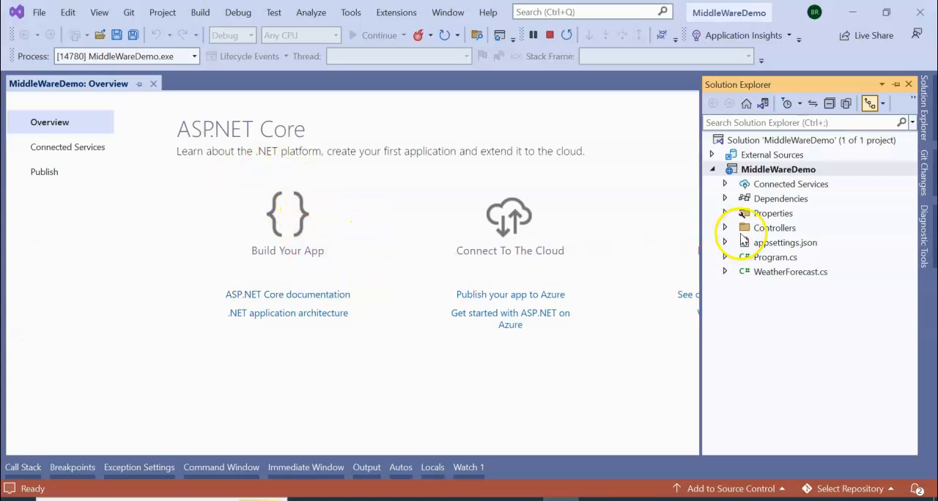
Open Program.cs and review the UseSwaggerUI and MapControllers pipeline calls.
{"action": "left_click", "coordinate": [773, 258]}
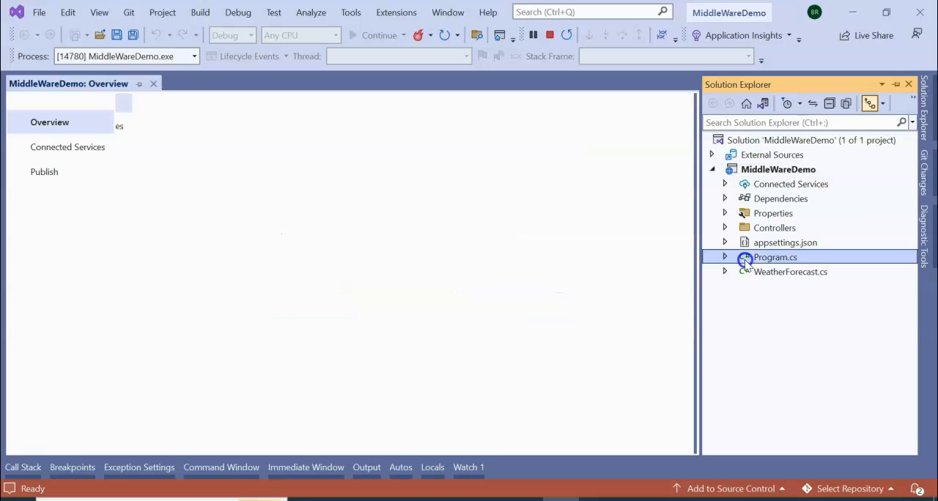
{"action": "double_click", "coordinate": [773, 258]}
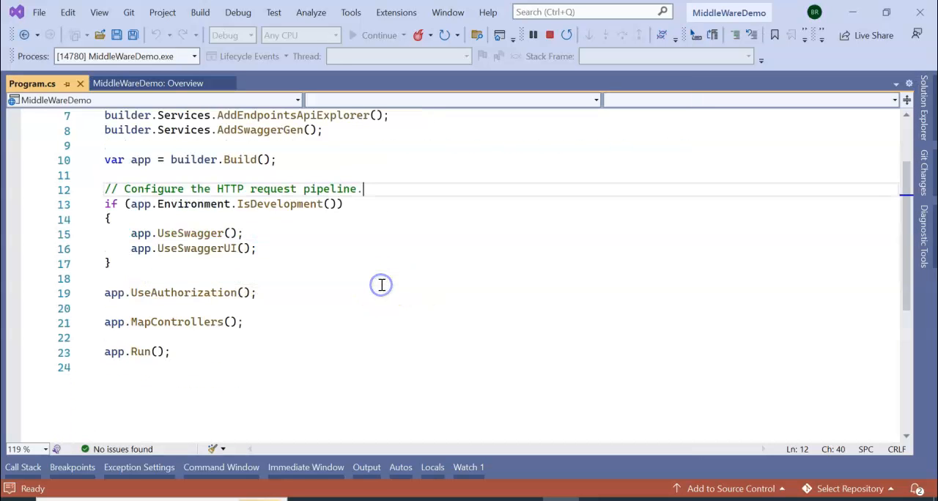
{"action": "double_click", "coordinate": [189, 233]}
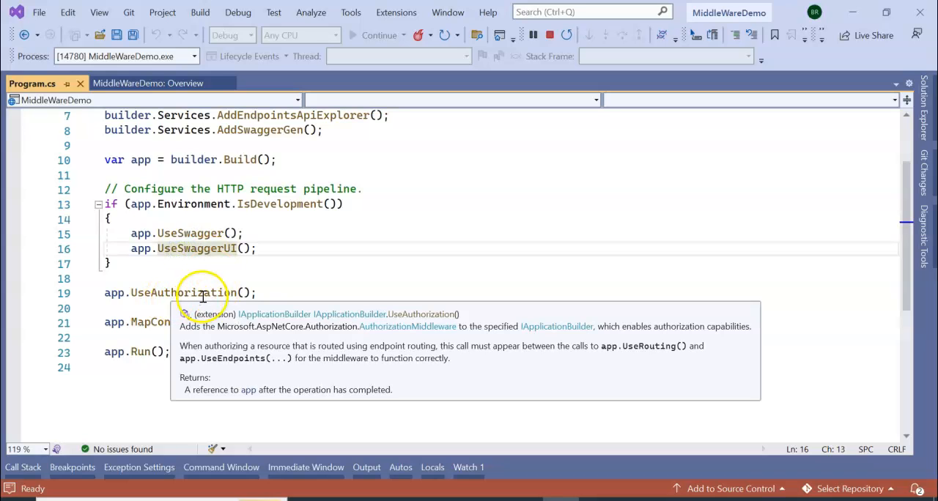
{"action": "left_click", "coordinate": [233, 322]}
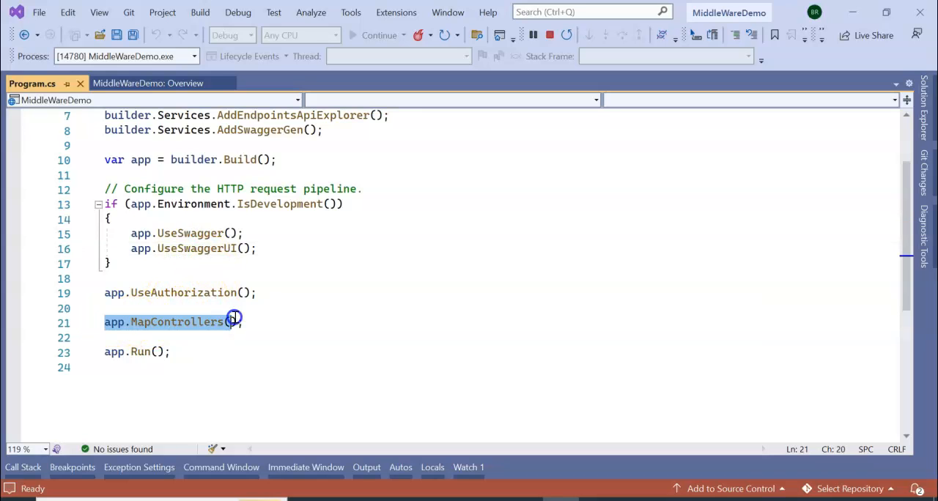
{"action": "mouse_move", "coordinate": [181, 293]}
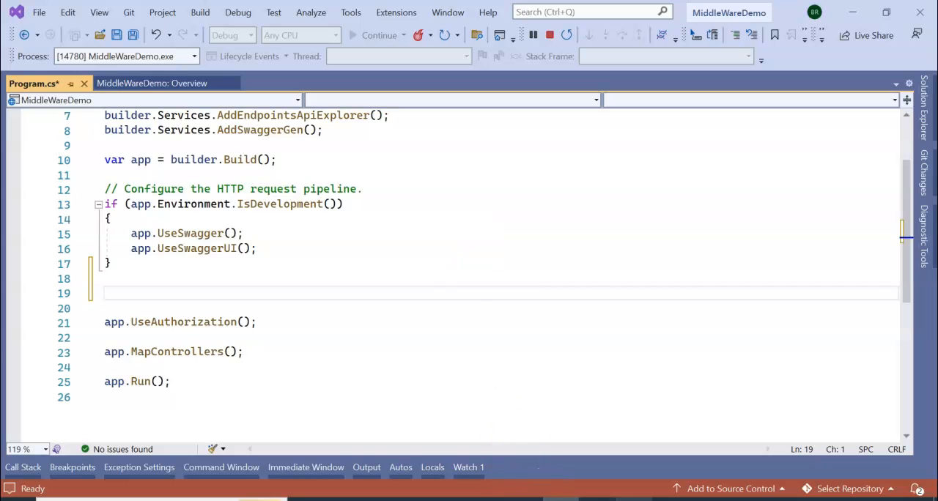
{"action": "mouse_move", "coordinate": [510, 58]}
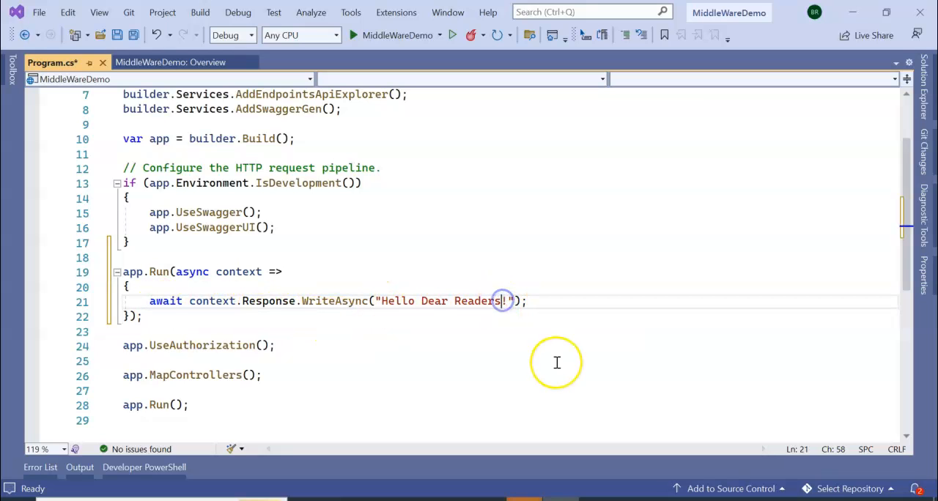
Finish the app.Run handler writing "Hello Dear Readers from Middleware!" and select the new block.
{"action": "type", "text": "from M"}
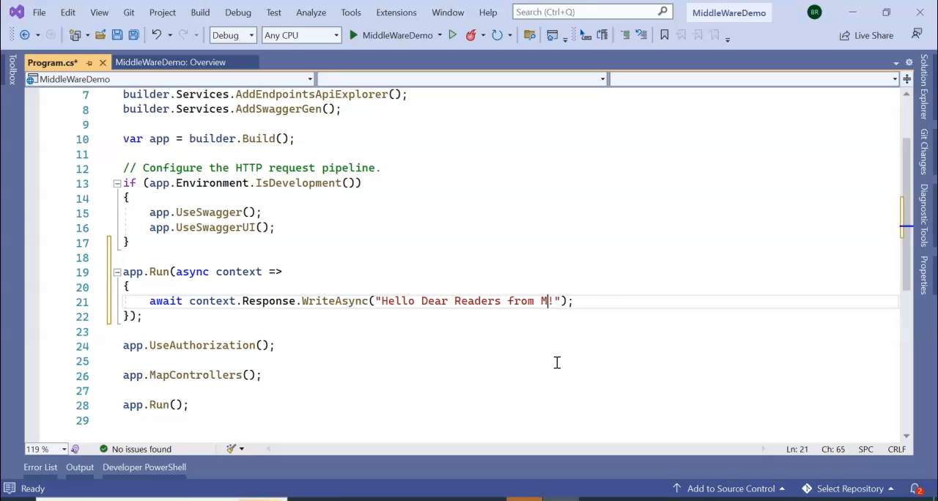
{"action": "type", "text": "iddleware"}
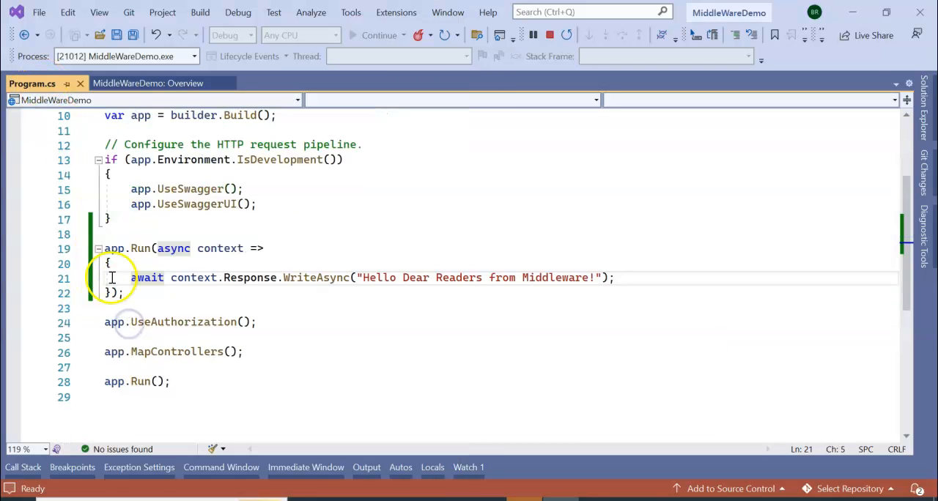
{"action": "left_click_drag", "start_coordinate": [105, 249], "coordinate": [124, 292]}
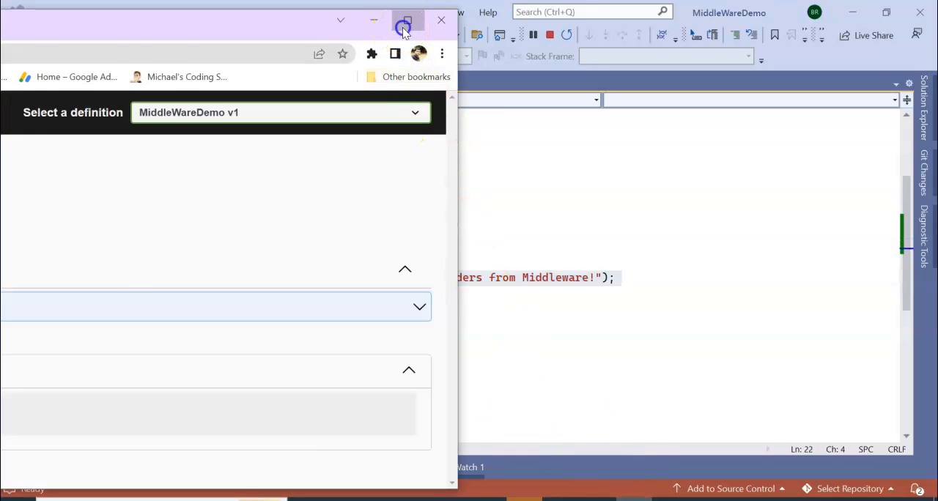
Minimize the browser and show the project's file tree in Solution Explorer.
{"action": "left_click", "coordinate": [404, 20]}
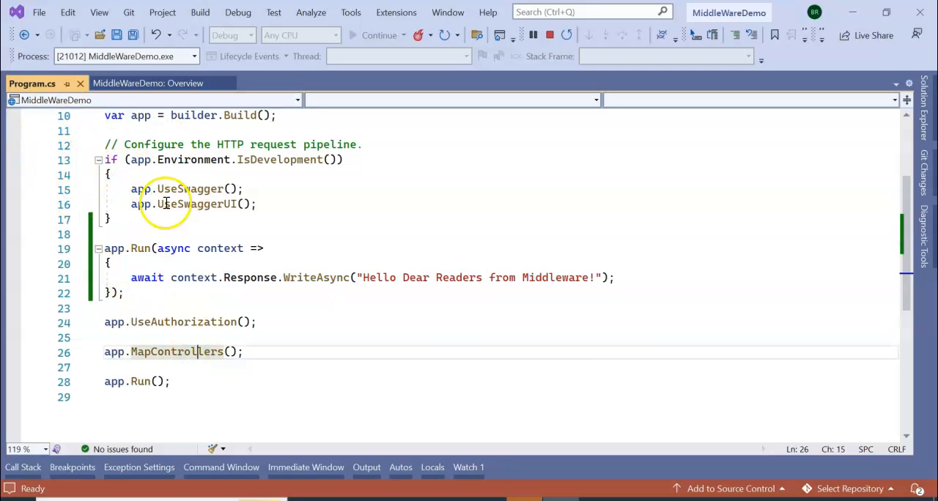
{"action": "mouse_move", "coordinate": [115, 249]}
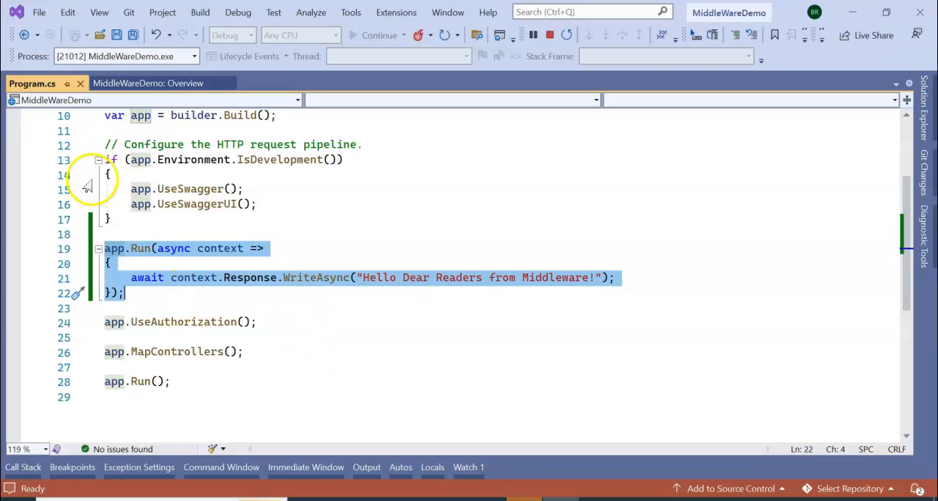
{"action": "mouse_move", "coordinate": [915, 193]}
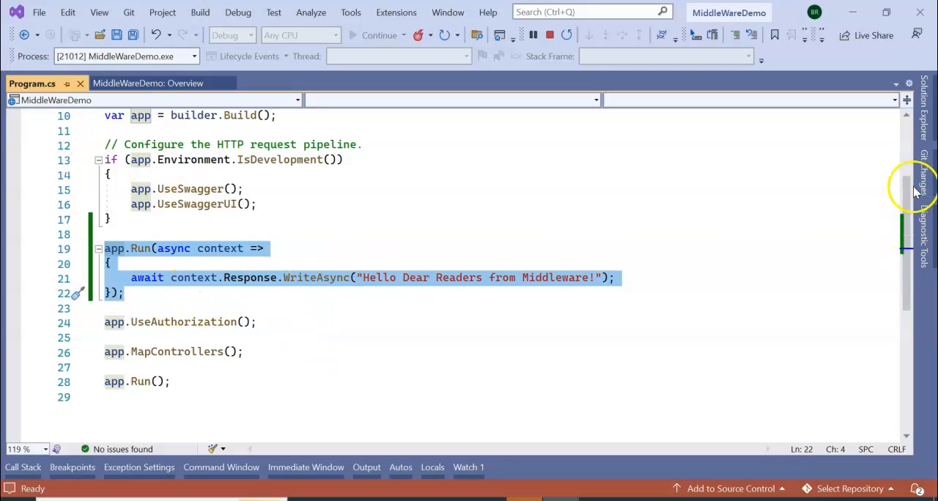
{"action": "left_click", "coordinate": [916, 187]}
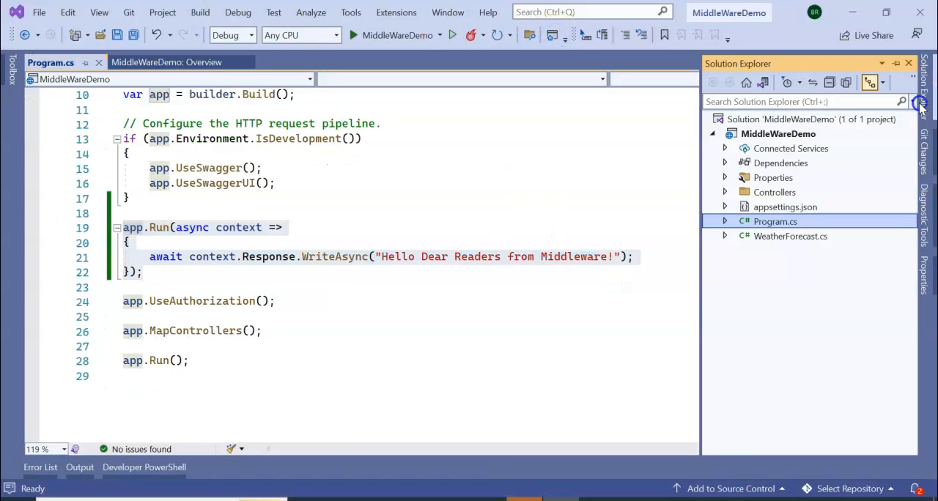
Add a new folder named MiddleWareServices to the MiddleWareDemo project.
{"action": "double_click", "coordinate": [778, 133]}
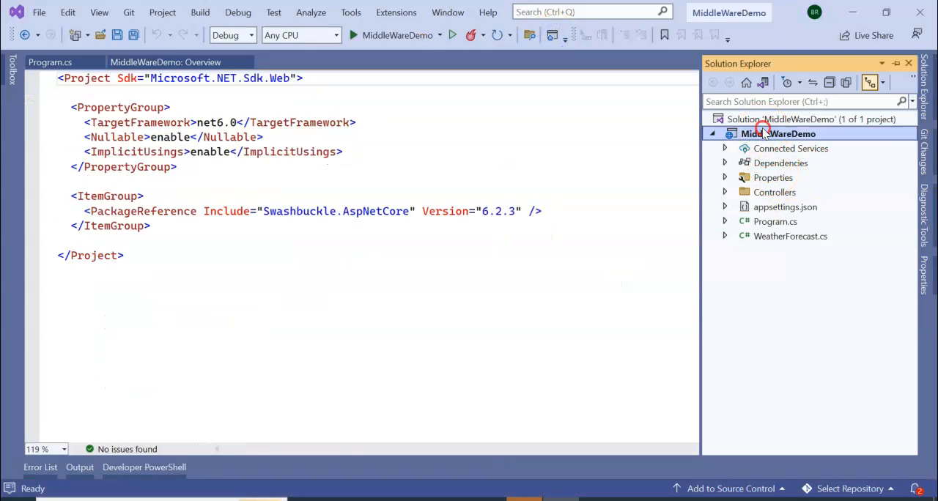
{"action": "right_click", "coordinate": [778, 133]}
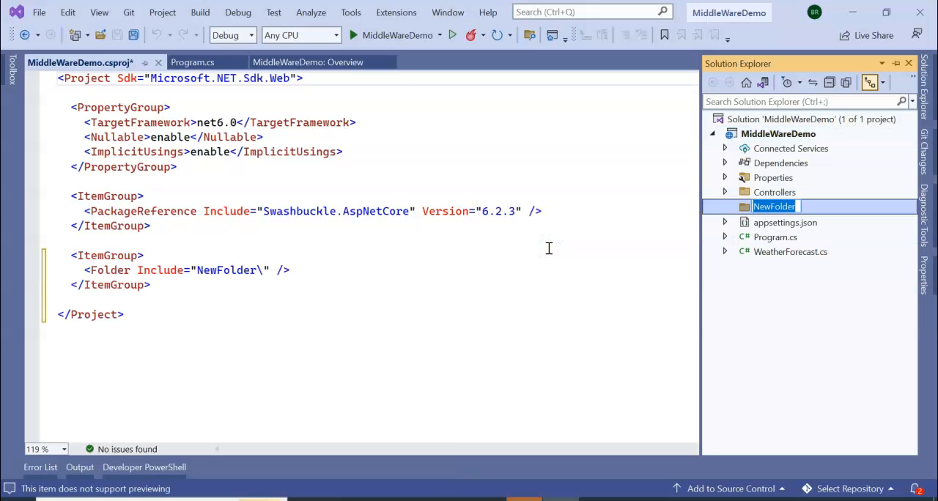
{"action": "type", "text": "MiddleWareS"}
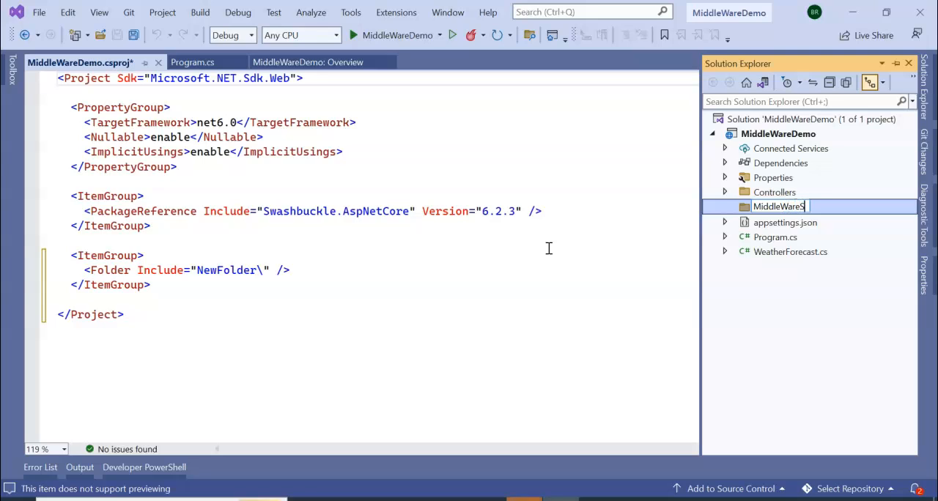
{"action": "type", "text": "MiddleWareServices"}
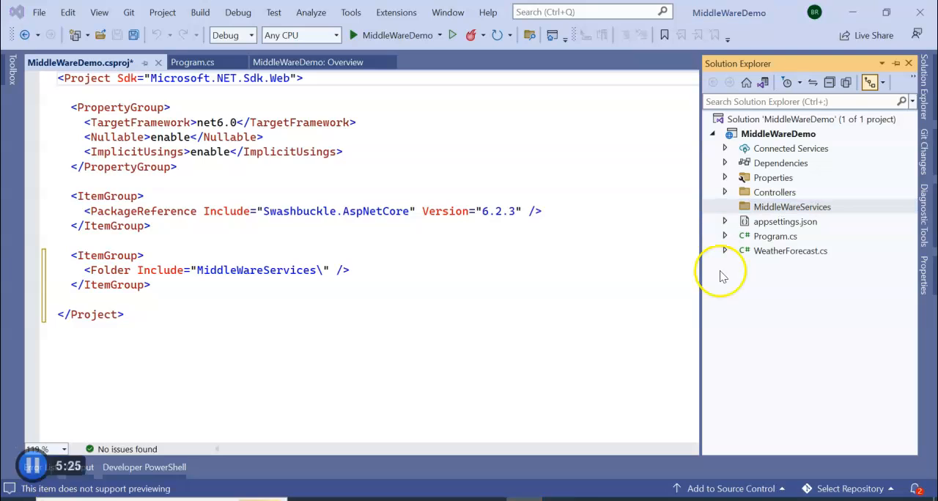
Add a new class file CustomeMiddleWare.cs inside the MiddleWareServices folder.
{"action": "left_click", "coordinate": [791, 207]}
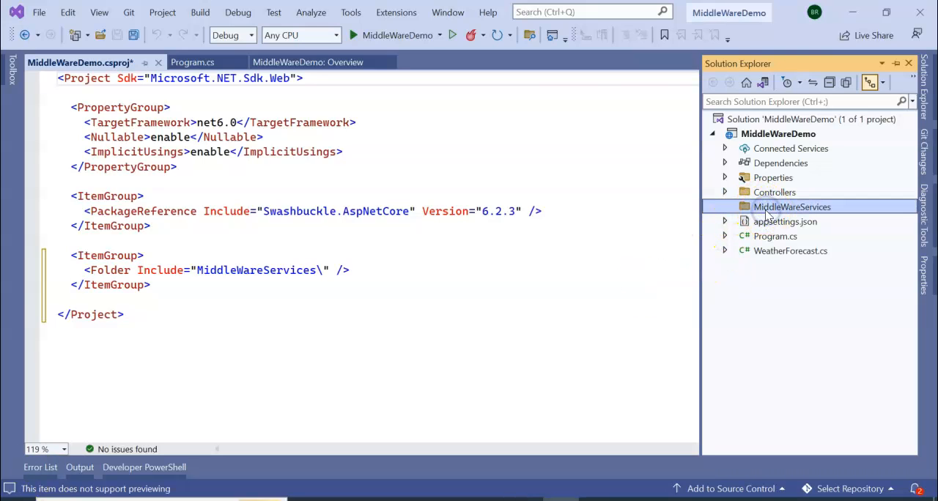
{"action": "right_click", "coordinate": [791, 206]}
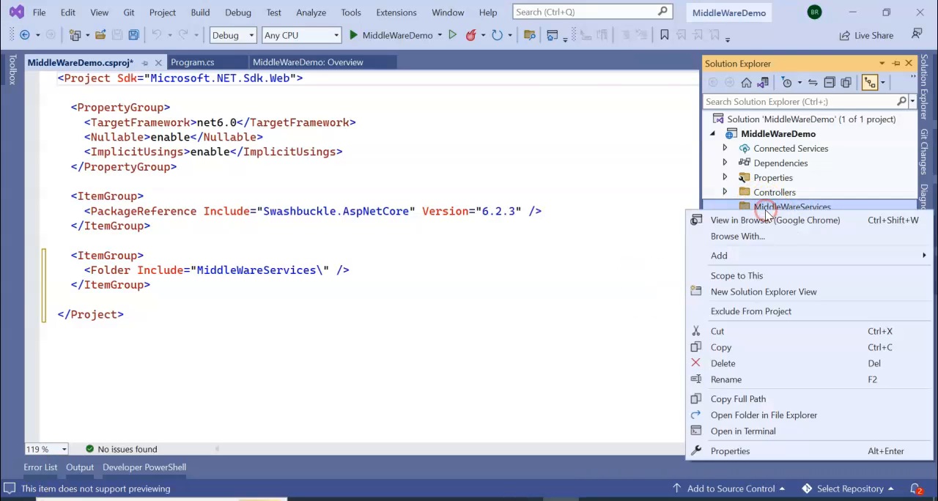
{"action": "left_click", "coordinate": [560, 258]}
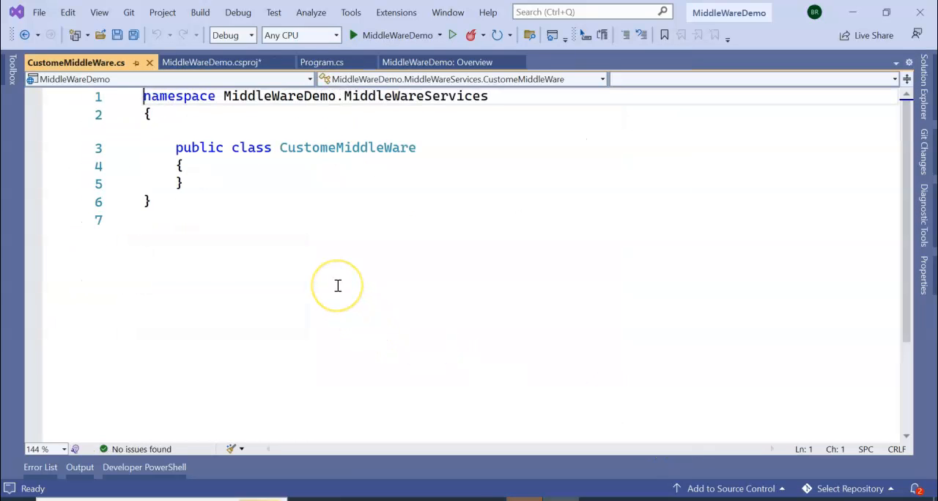
Make CustomeMiddleWare implement IMiddleware and generate the missing InvokeAsync member via Quick Actions.
{"action": "left_click", "coordinate": [418, 148]}
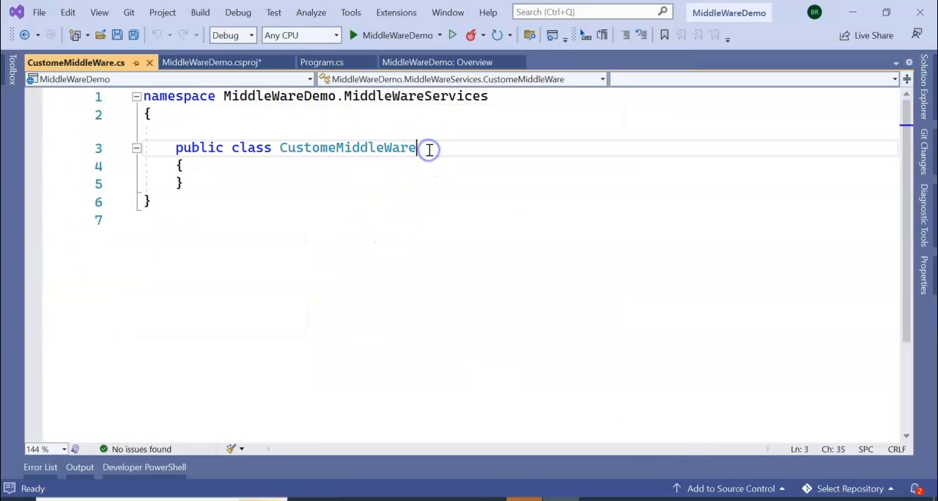
{"action": "type", "text": ":IMiddleware"}
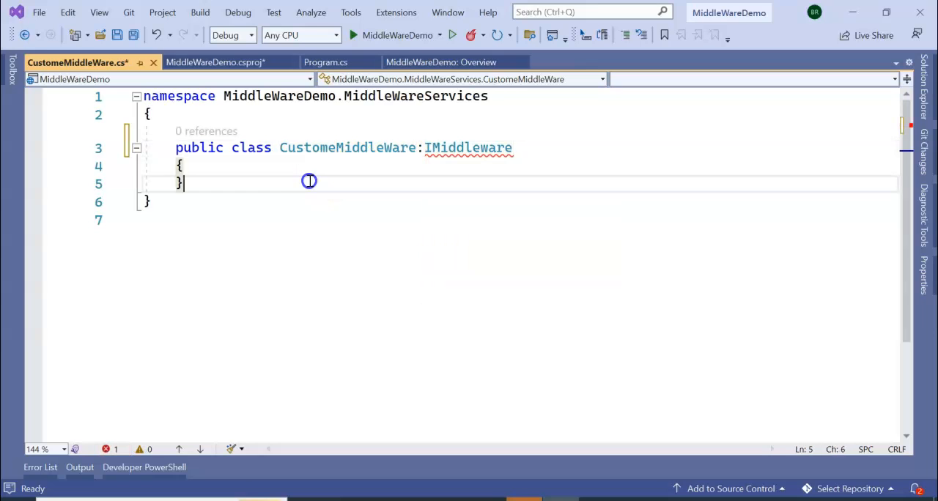
{"action": "mouse_move", "coordinate": [442, 148]}
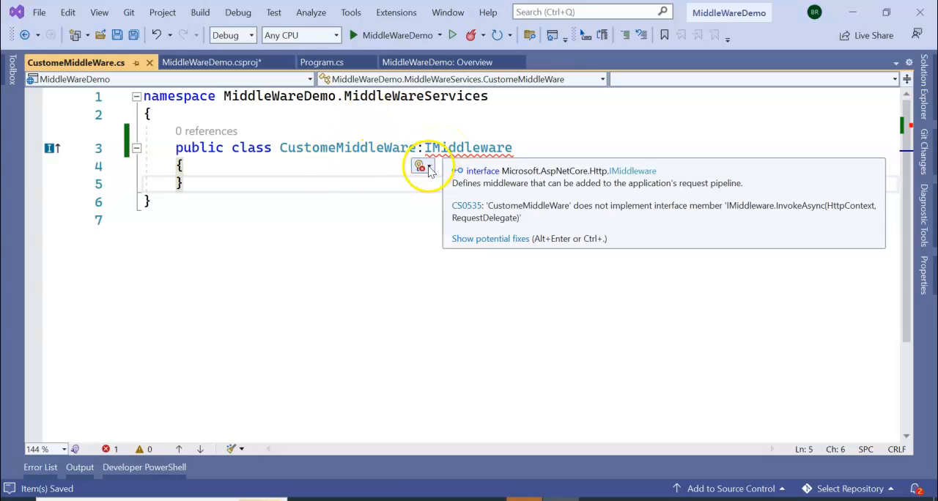
{"action": "left_click", "coordinate": [419, 167]}
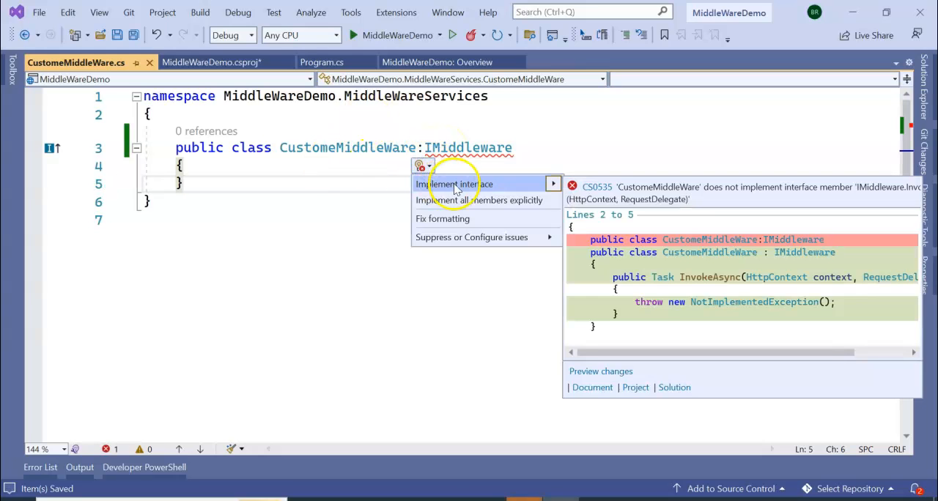
{"action": "left_click", "coordinate": [457, 185]}
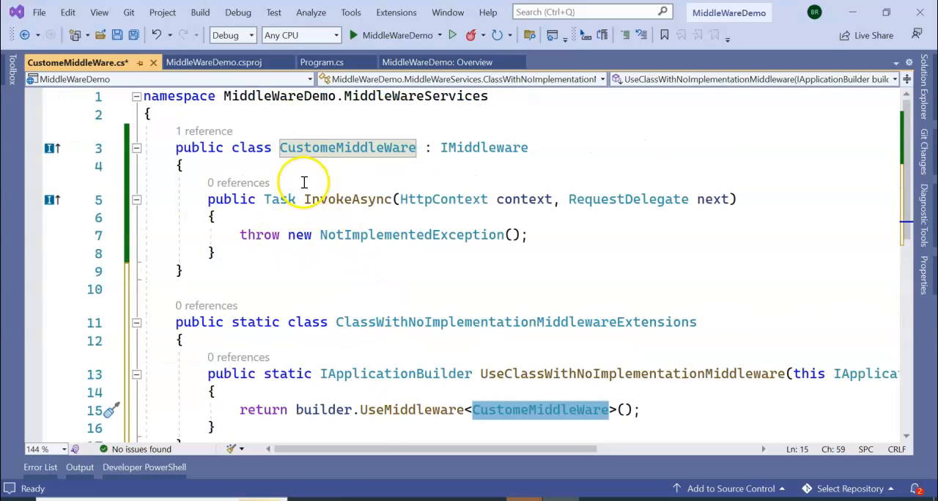
Add builder.Services.AddTransient<CustomeMiddleWare>(); after the Swagger registration in Program.cs.
{"action": "left_click", "coordinate": [176, 114]}
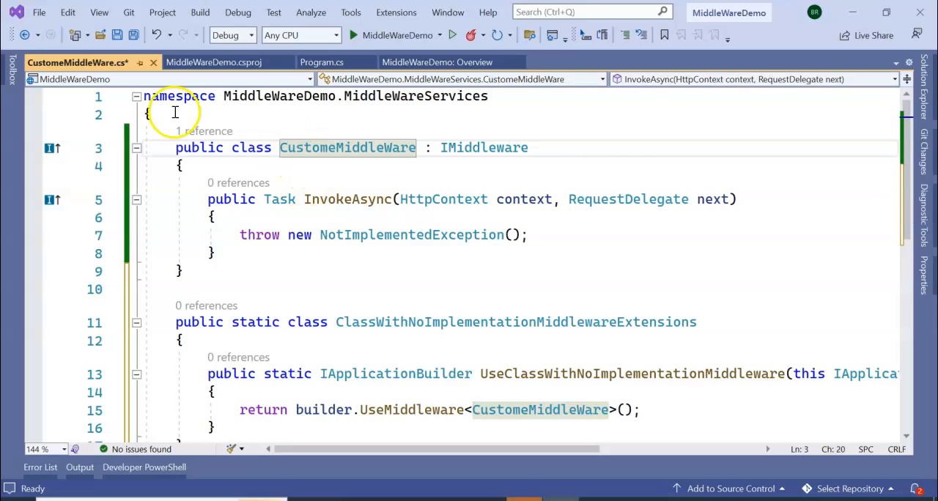
{"action": "left_click", "coordinate": [314, 62]}
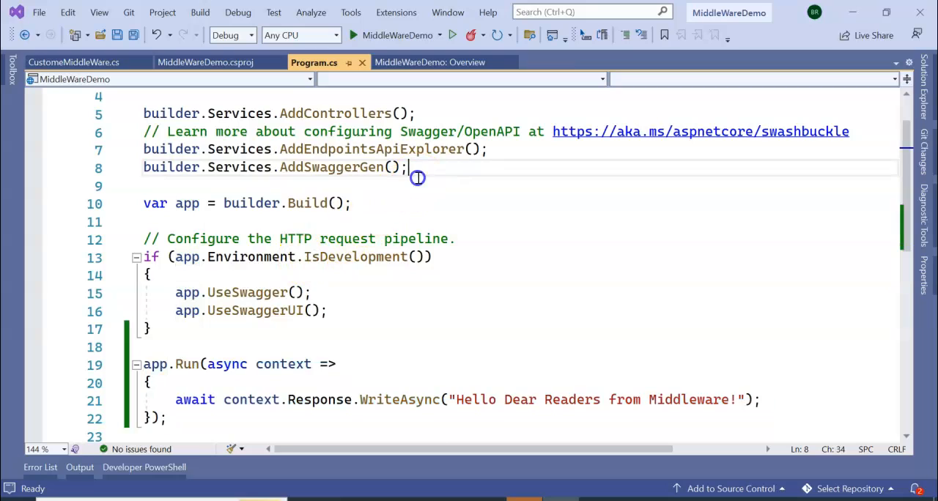
{"action": "key", "text": "Enter"}
{"action": "type", "text": "builder.Services."}
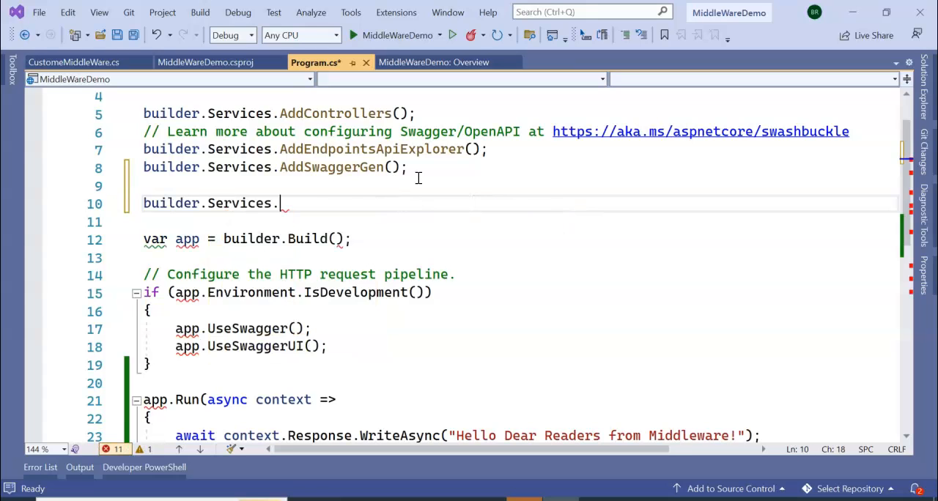
{"action": "type", "text": "addr"}
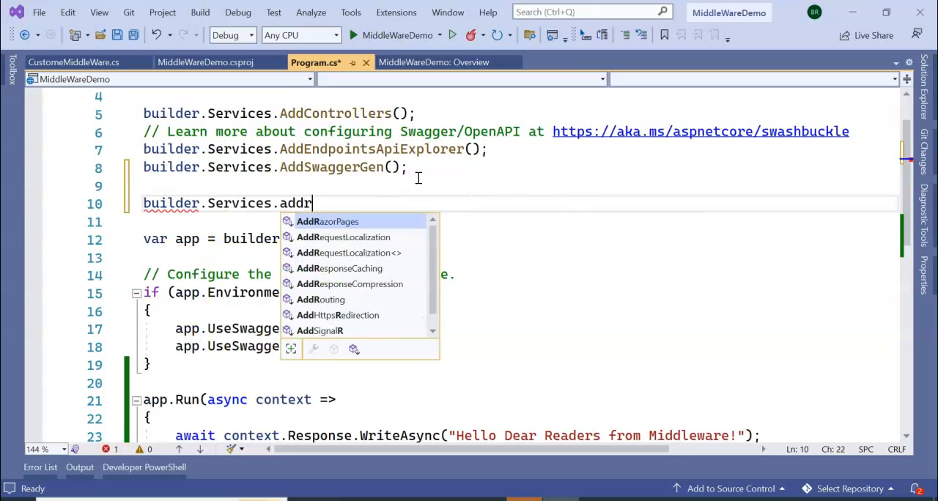
{"action": "type", "text": "Transient"}
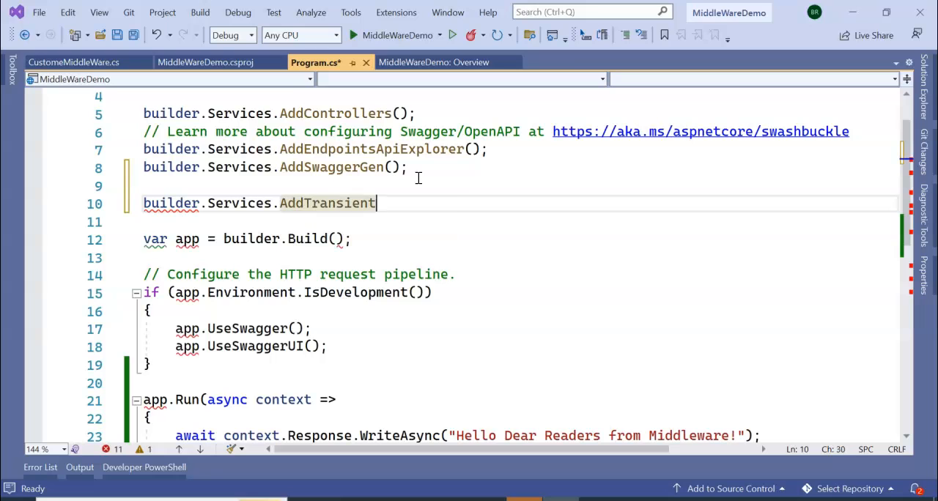
{"action": "type", "text": "<>();"}
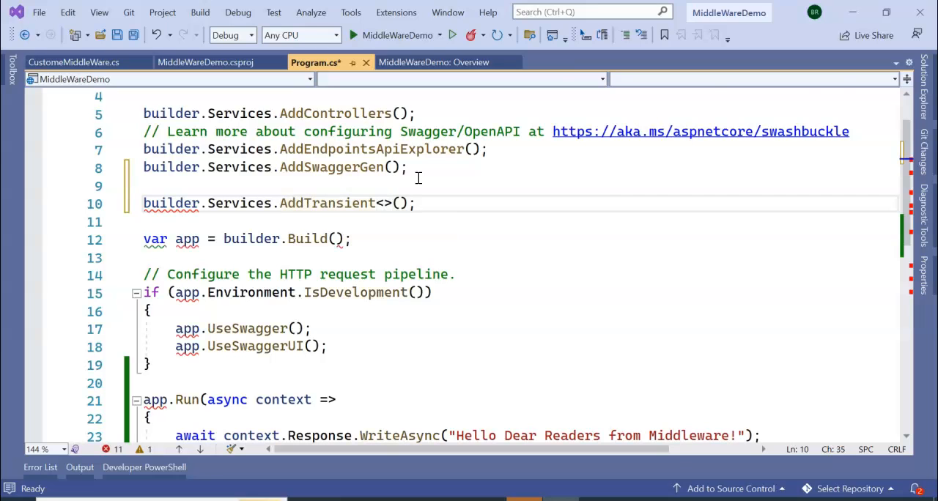
{"action": "left_click", "coordinate": [76, 61]}
{"action": "type", "text": "CustomeMiddleWare"}
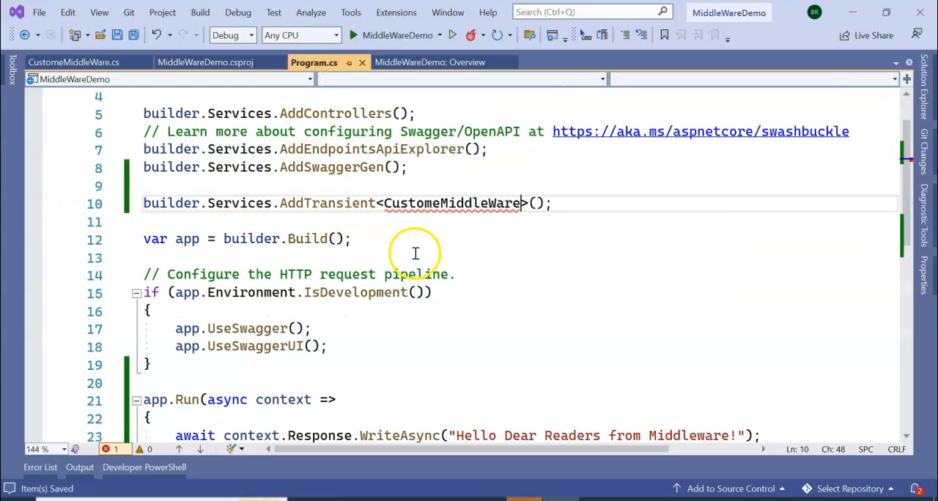
{"action": "mouse_move", "coordinate": [452, 203]}
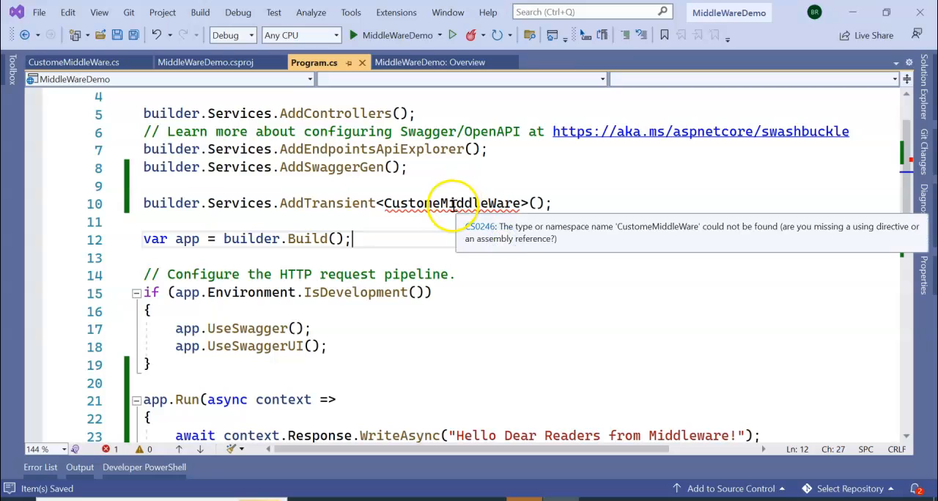
Add the missing using MiddleWareDemo.MiddleWareServices directive via Quick Actions.
{"action": "left_click", "coordinate": [434, 222]}
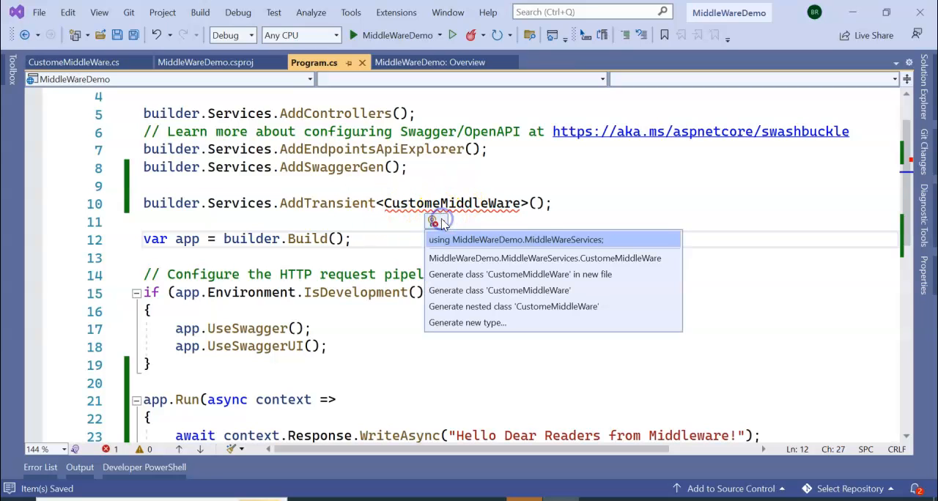
{"action": "left_click", "coordinate": [515, 241]}
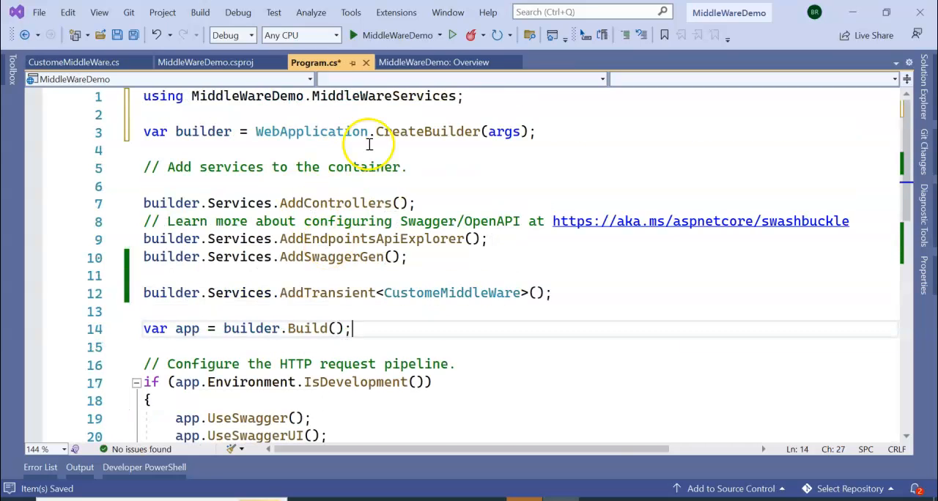
Copy the extension method name and add app.UseClassWithNoImplementationMiddleware(); in Program.cs's IsDevelopment block.
{"action": "scroll", "scroll_direction": "down", "scroll_amount": 3}
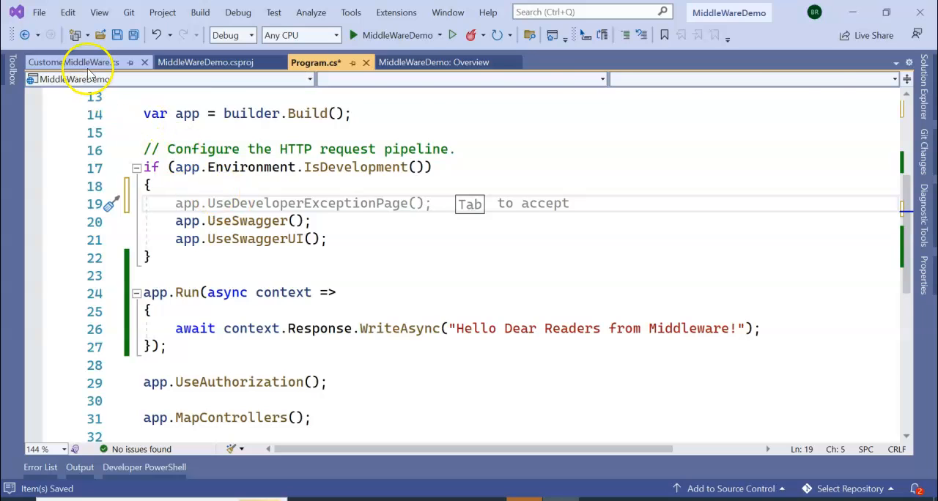
{"action": "left_click", "coordinate": [77, 61]}
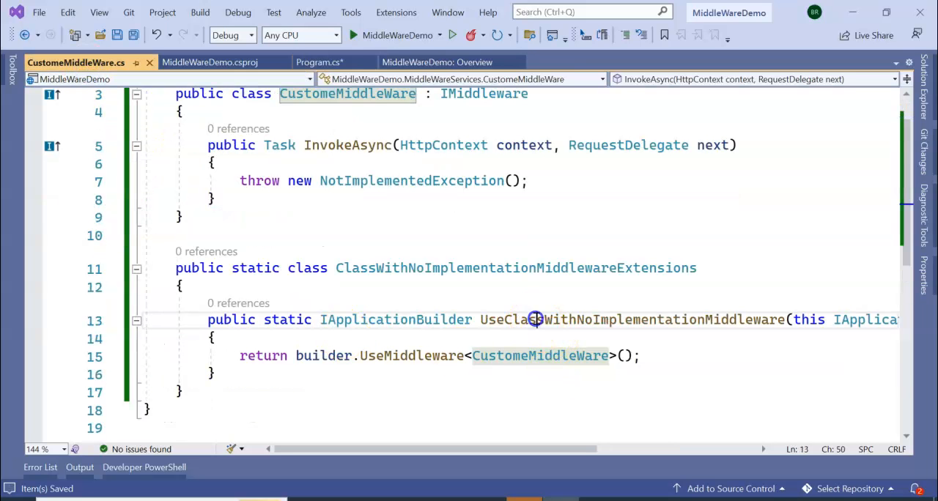
{"action": "double_click", "coordinate": [632, 320]}
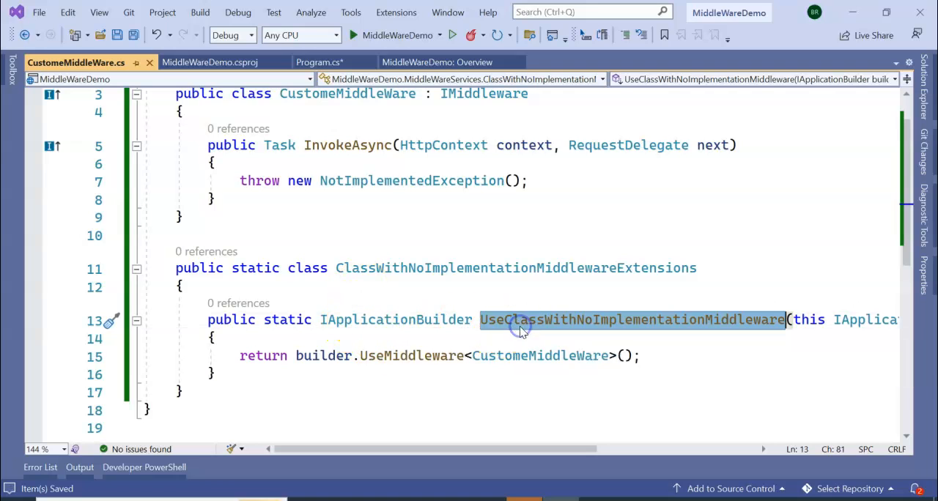
{"action": "left_click", "coordinate": [315, 61]}
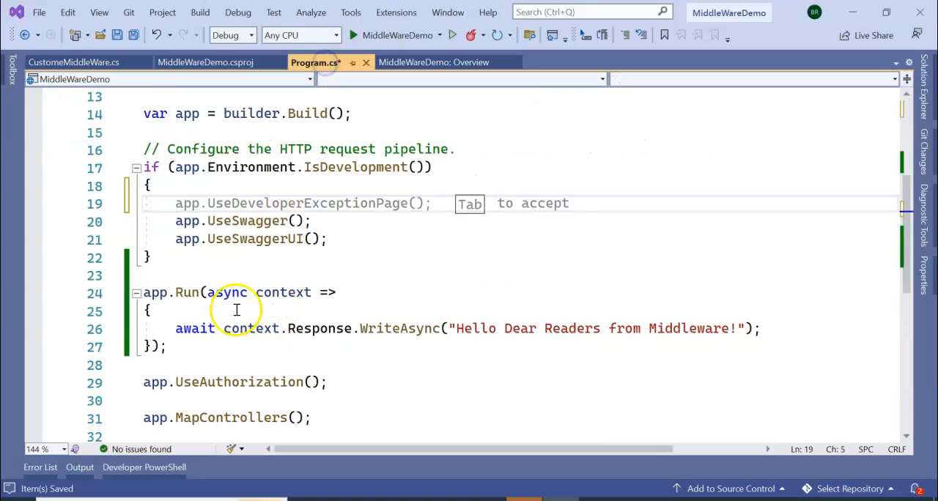
{"action": "type", "text": "app.UseClassWithNoImplementationMiddleware"}
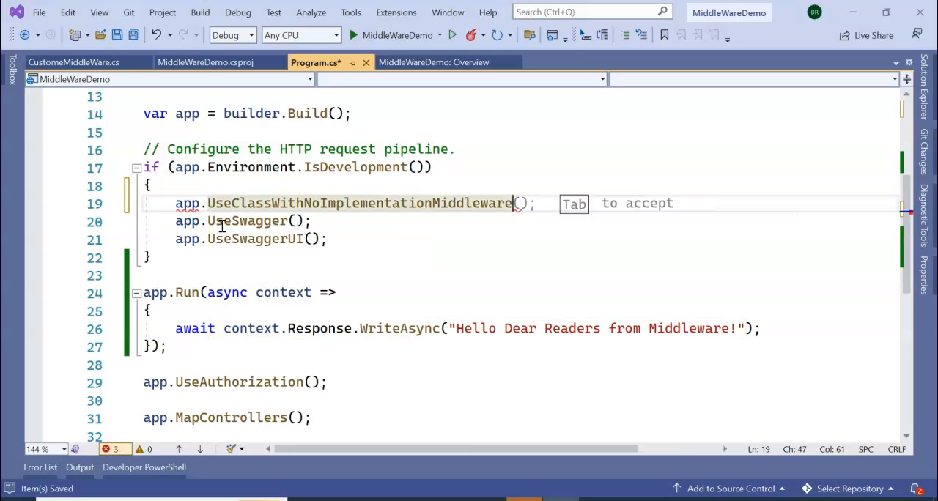
{"action": "key", "text": "Tab"}
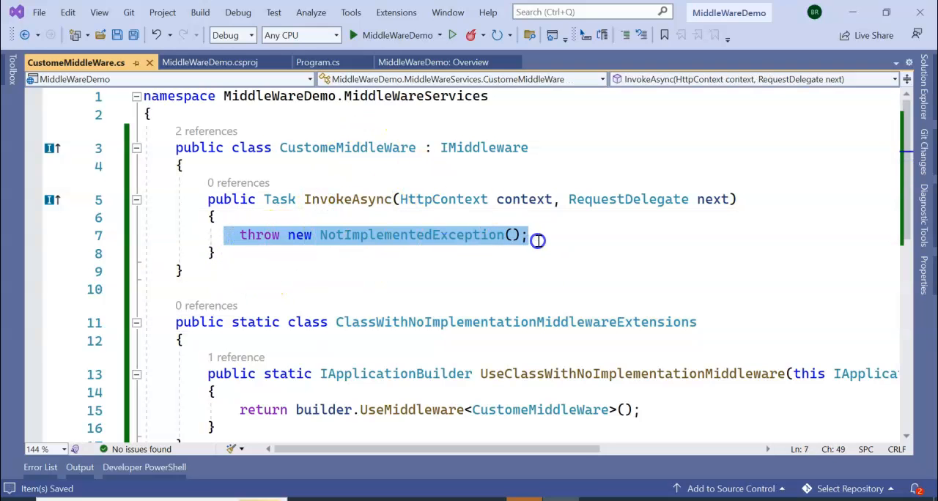
Comment out the inline app.Run greeting block in Program.cs with Ctrl+K, C.
{"action": "left_click", "coordinate": [313, 61]}
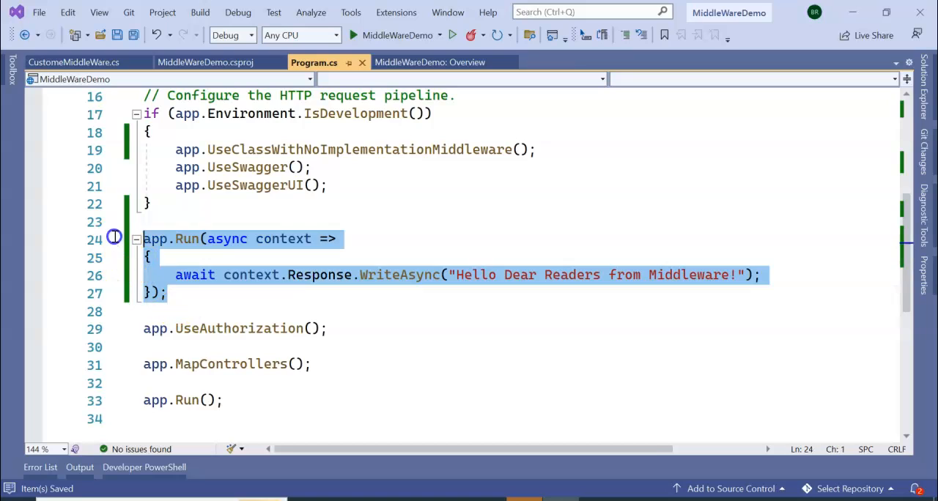
{"action": "key", "text": "ctrl+k ctrl+c"}
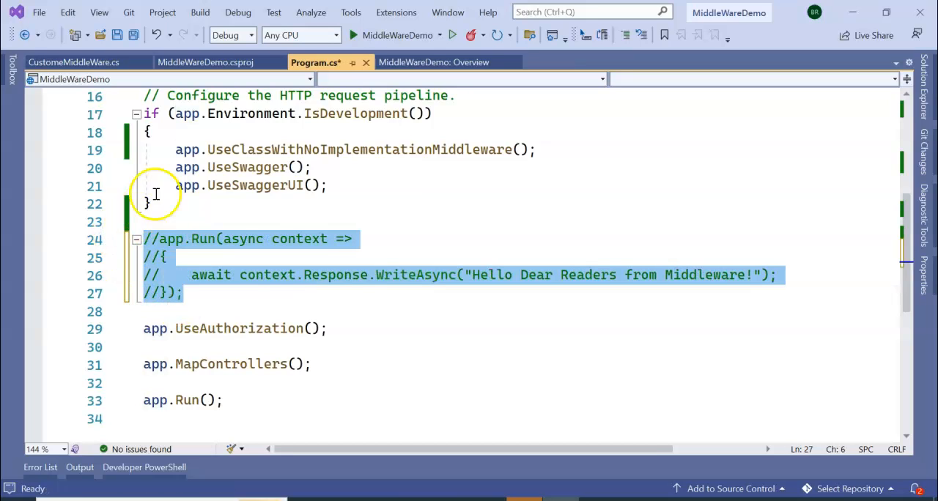
{"action": "left_click", "coordinate": [73, 62]}
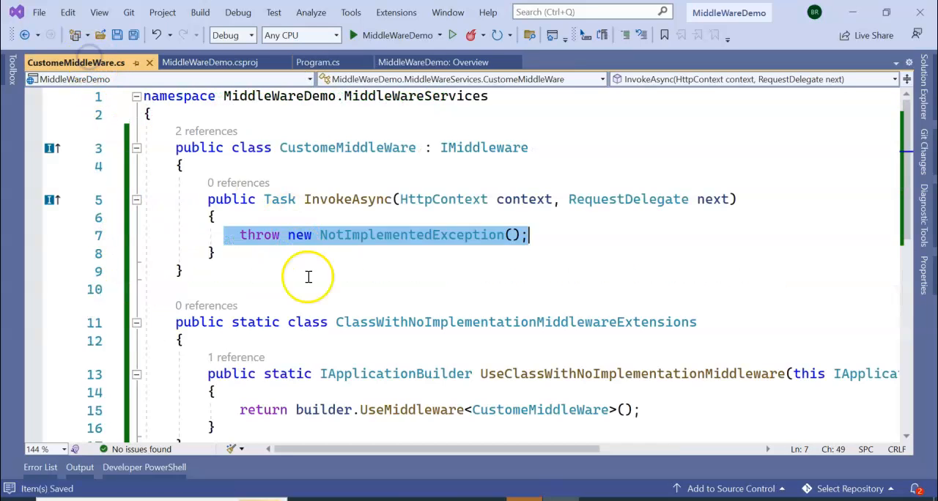
Make InvokeAsync async and await WriteAsync("Hello Dear Readers from custom Middleware!").
{"action": "type", "text": "await context.Response.WriteAsync(\"Hello Dear Readers from Middleware!\");"}
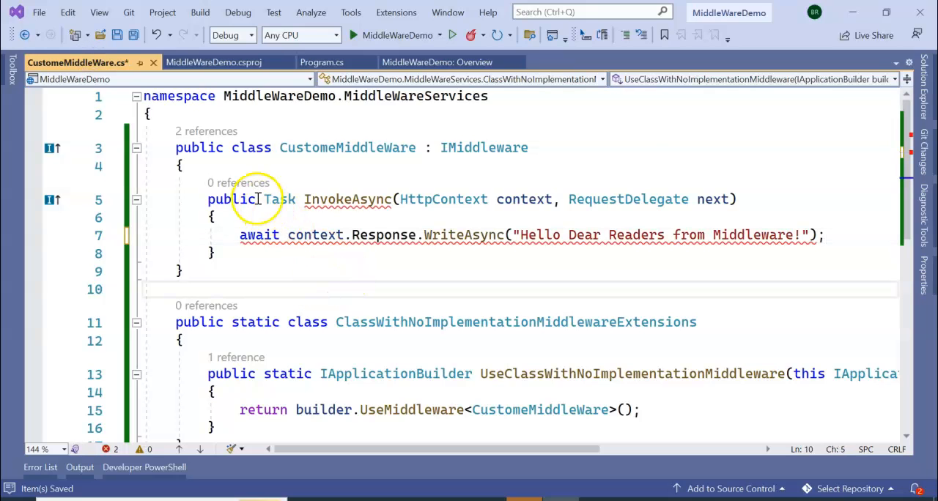
{"action": "type", "text": "as"}
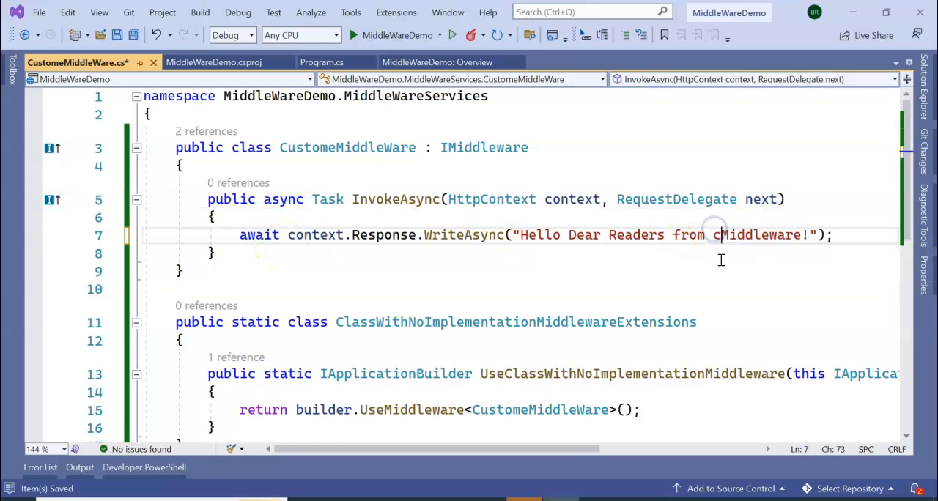
{"action": "type", "text": "ustom"}
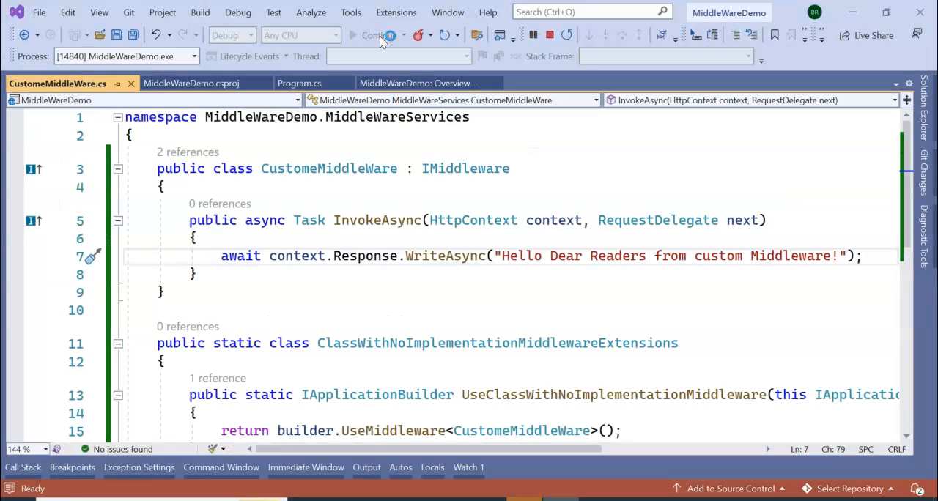
Start MiddleWareDemo under the debugger from the toolbar Start button.
{"action": "left_click", "coordinate": [375, 35]}
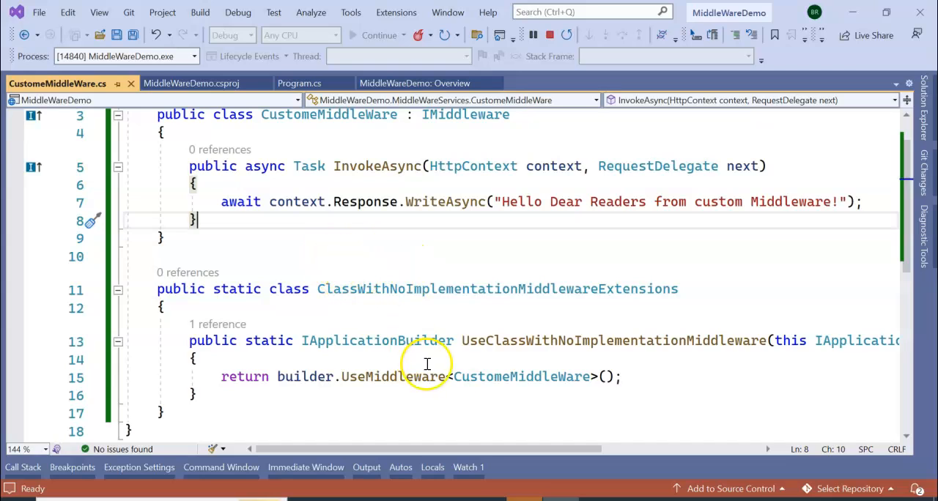
{"action": "mouse_move", "coordinate": [564, 487]}
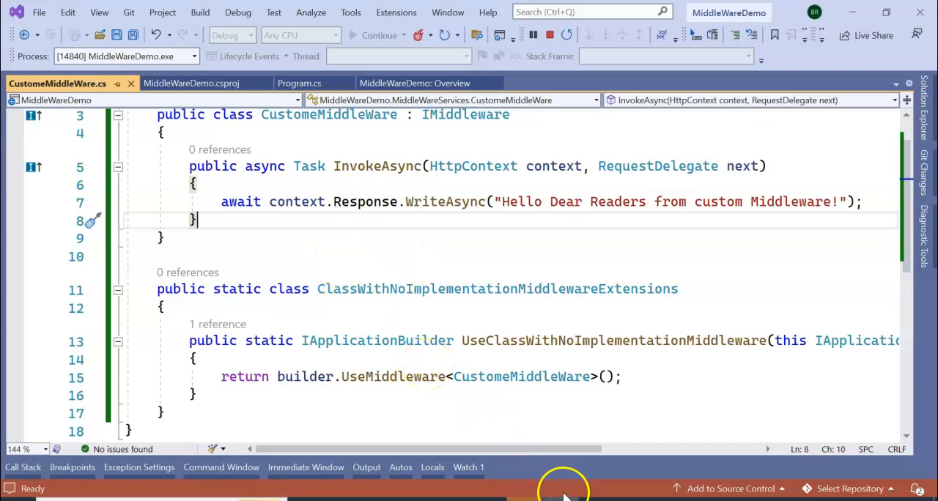